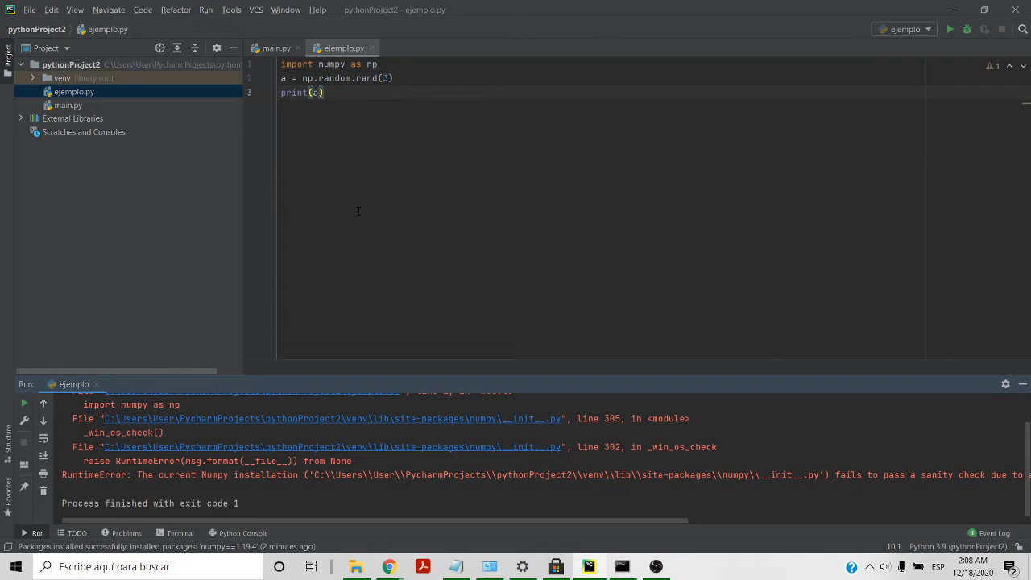
# Step: Open the pythonProject2 Python Interpreter settings, which list numpy 1.19.4, pip 20.3.3 and setuptools 51.0.0
pyautogui.click(905, 29)
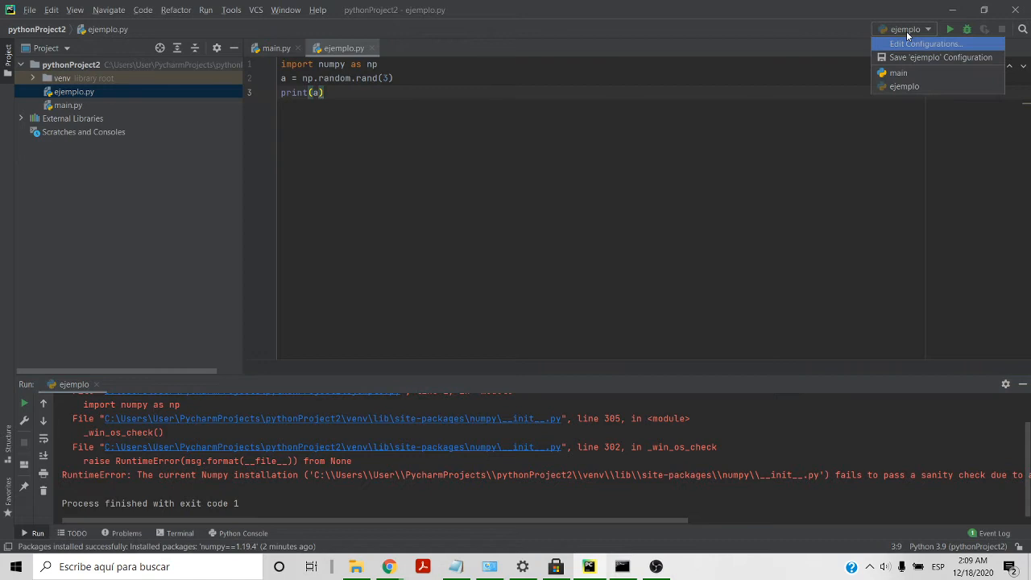
pyautogui.click(926, 43)
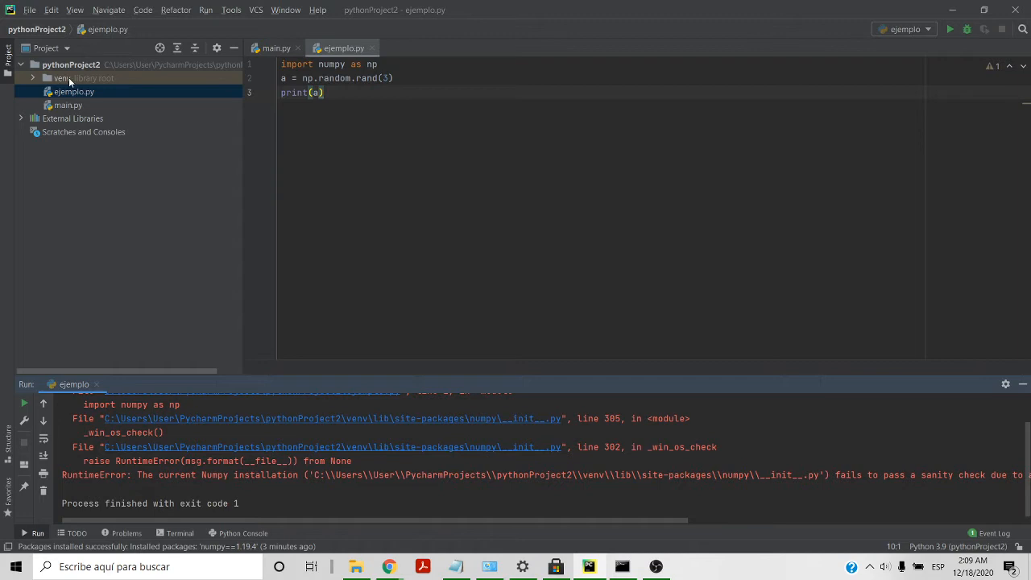
pyautogui.click(29, 9)
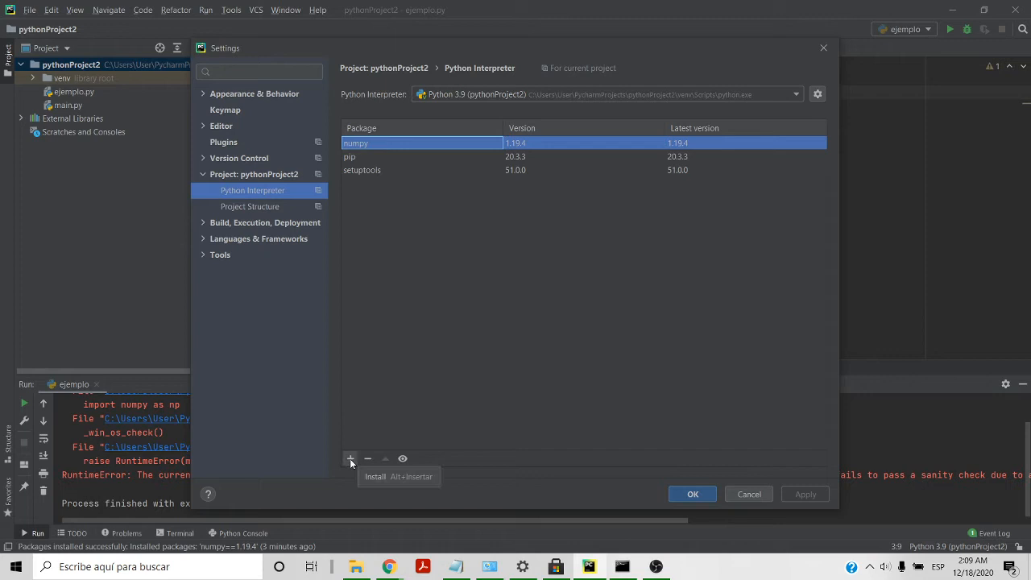
# Step: Install numpy version 1.19.3 into the project interpreter and confirm the settings with OK
pyautogui.click(350, 459)
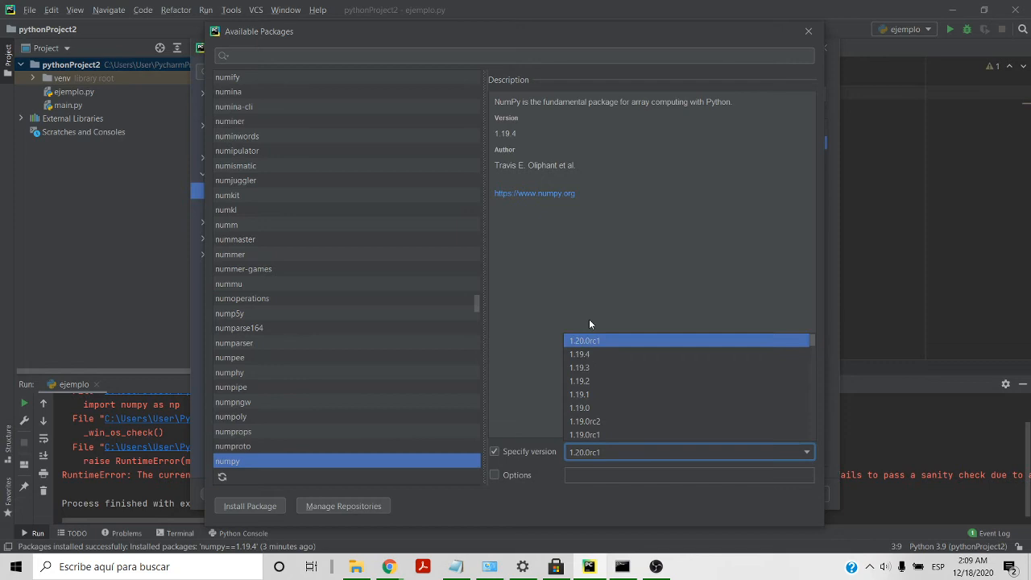
pyautogui.click(579, 367)
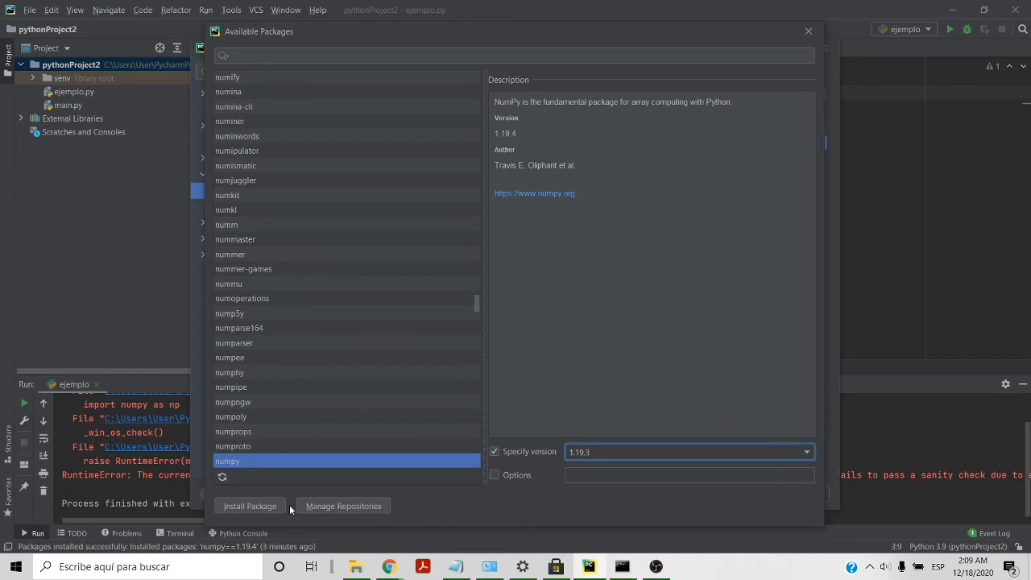
pyautogui.click(250, 506)
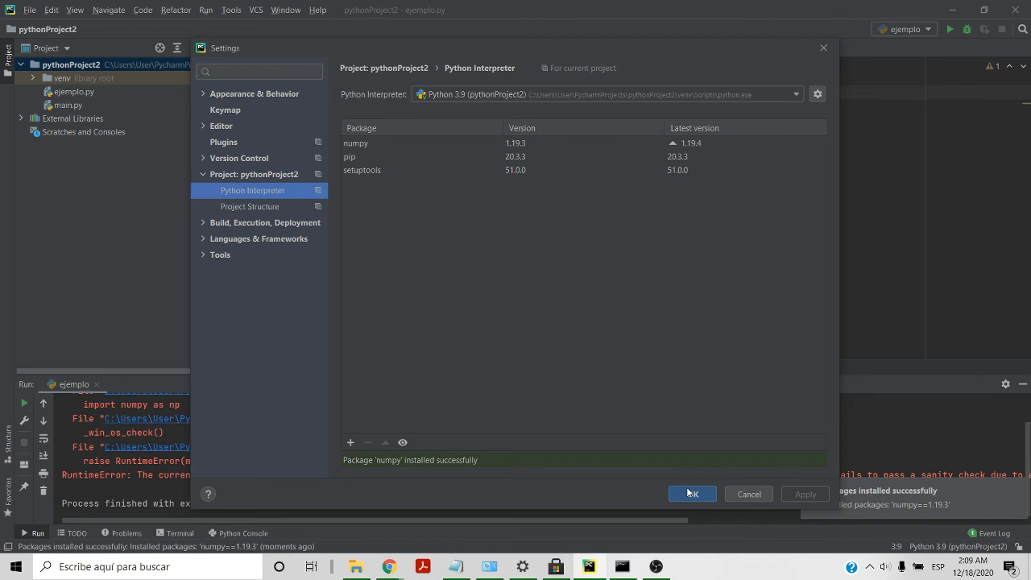
pyautogui.click(691, 493)
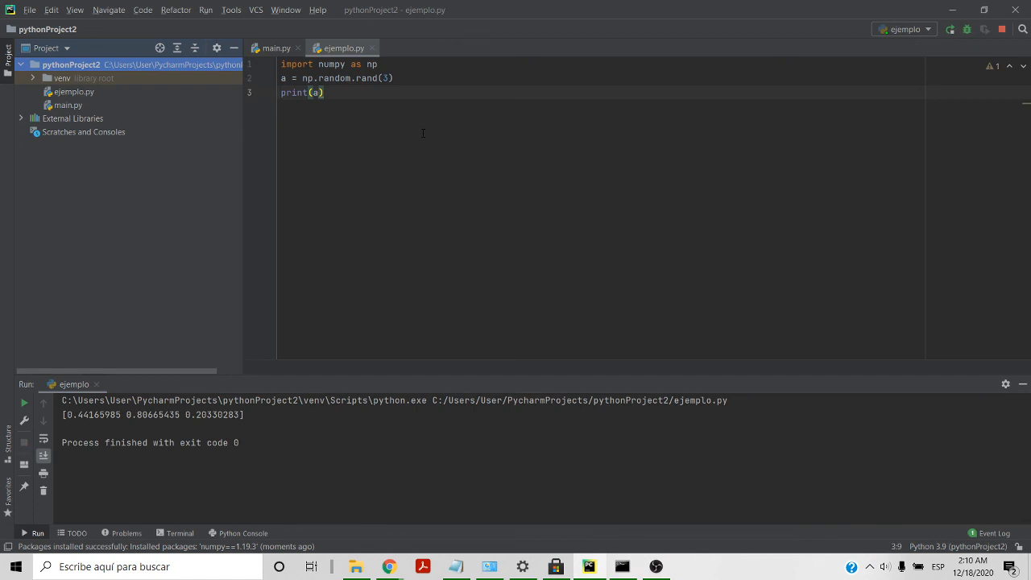